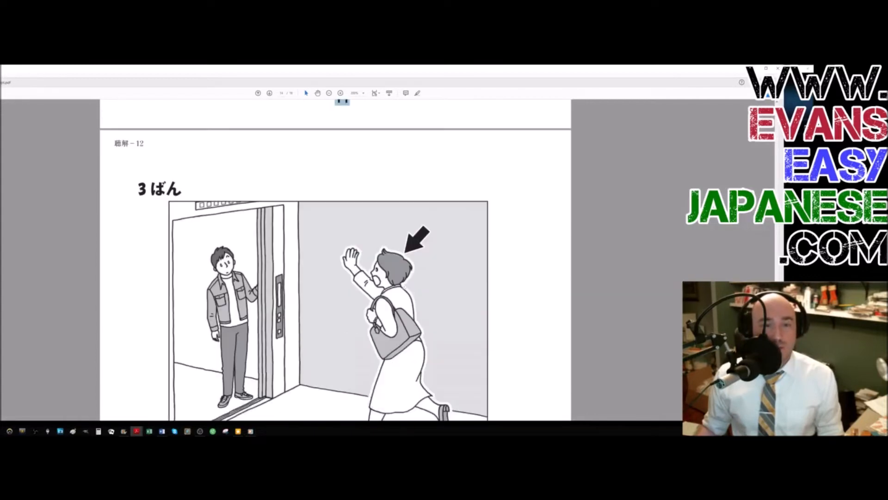
Scroll down to center the question 3 elevator illustration.
{"action": "scroll", "scroll_direction": "down", "scroll_amount": 3}
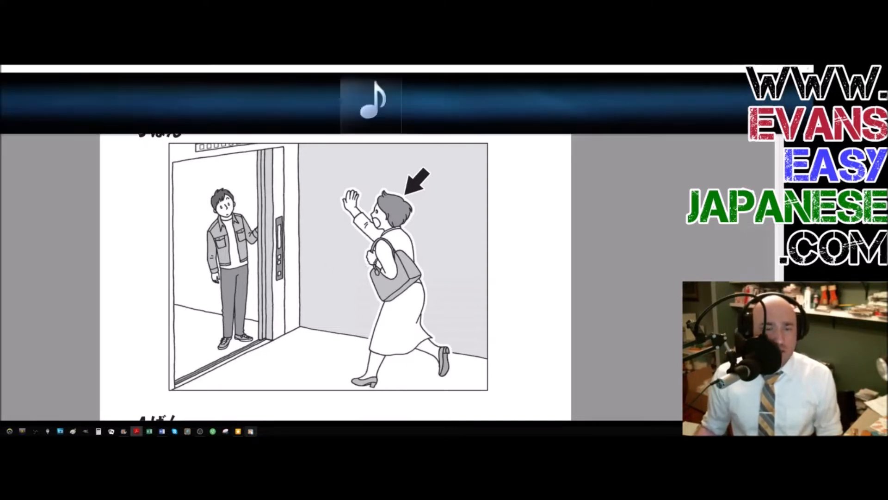
{"action": "mouse_move", "coordinate": [371, 102]}
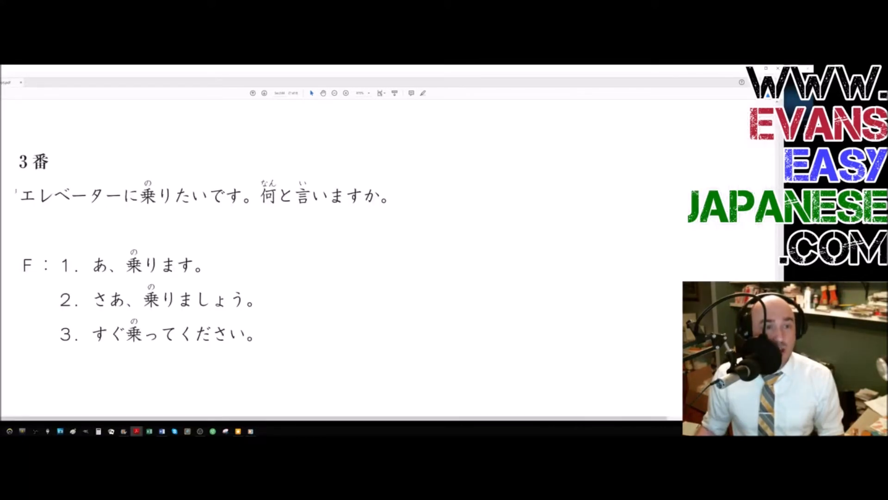
{"action": "left_click_drag", "start_coordinate": [19, 195], "coordinate": [241, 195]}
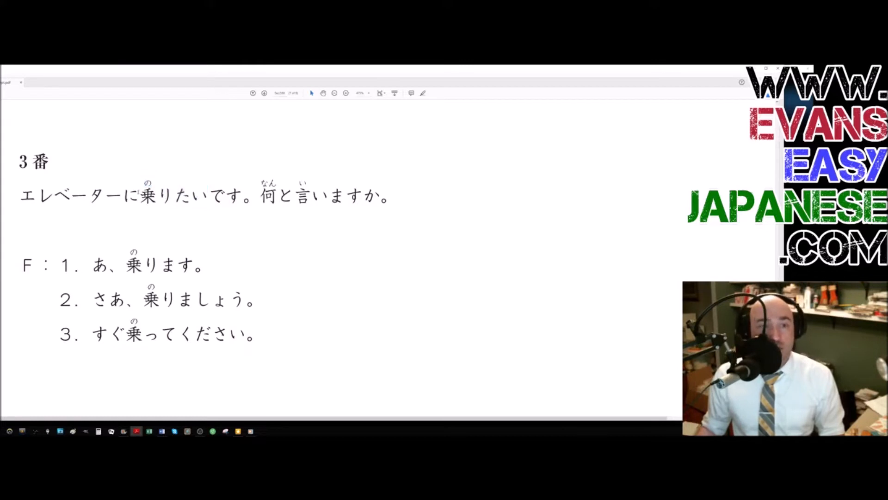
{"action": "double_click", "coordinate": [162, 194]}
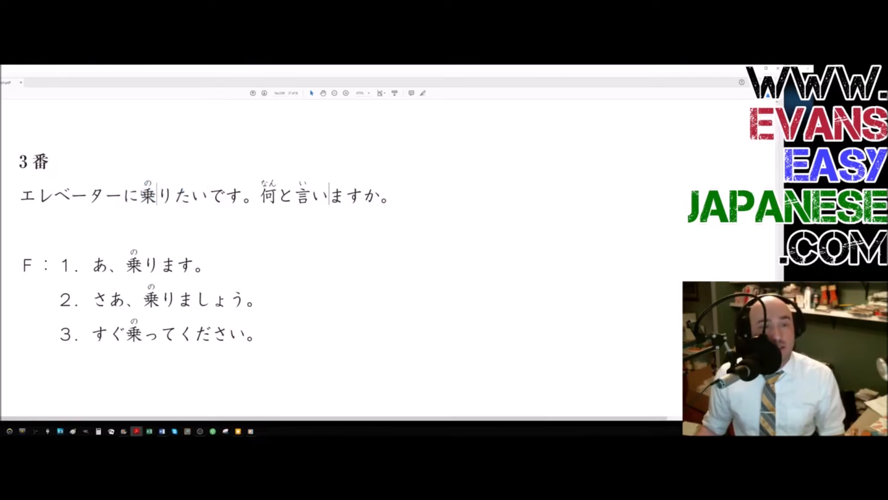
Select answer choice 2, 'さあ、乗りましょう', on the question 3 transcript.
{"action": "left_click_drag", "start_coordinate": [159, 194], "coordinate": [241, 195]}
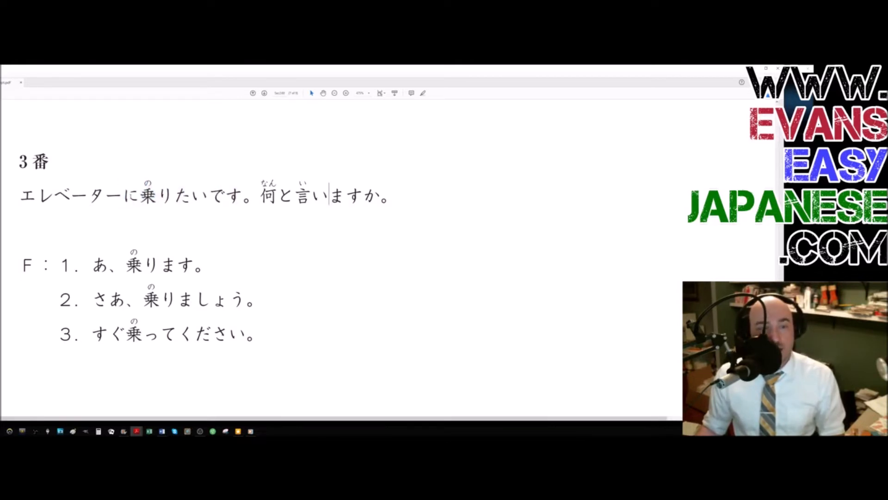
{"action": "double_click", "coordinate": [159, 192]}
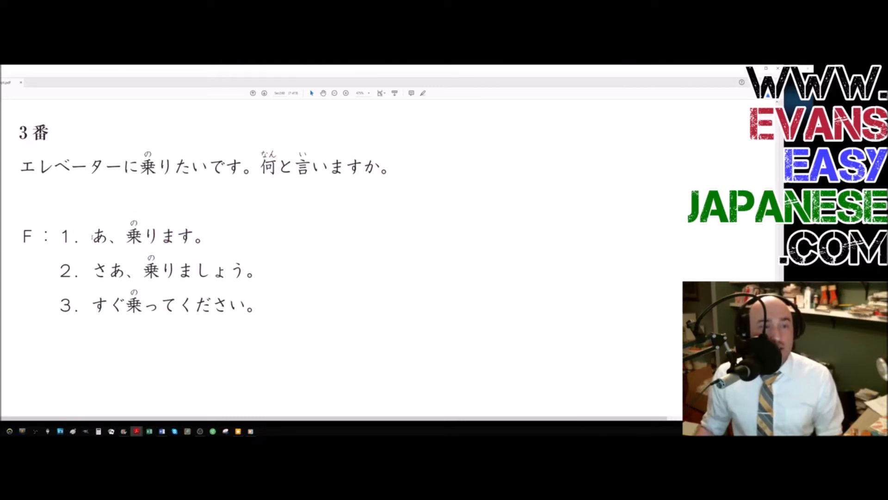
{"action": "double_click", "coordinate": [100, 235]}
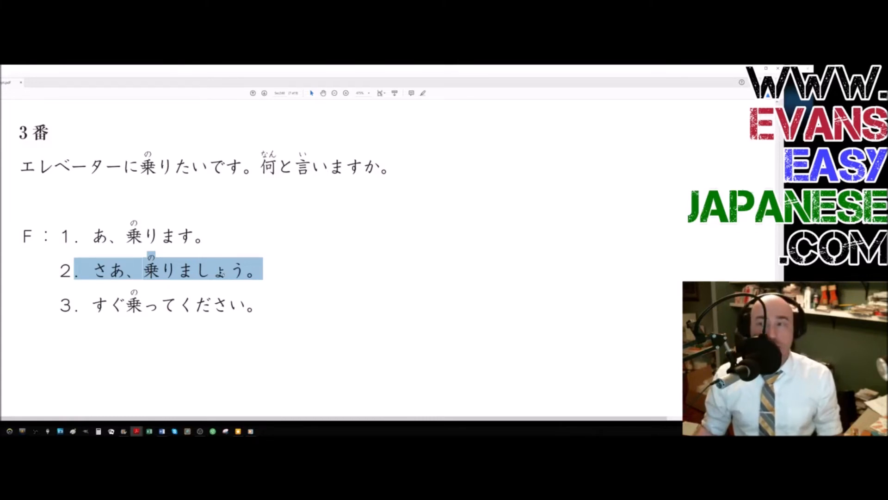
{"action": "mouse_move", "coordinate": [655, 189]}
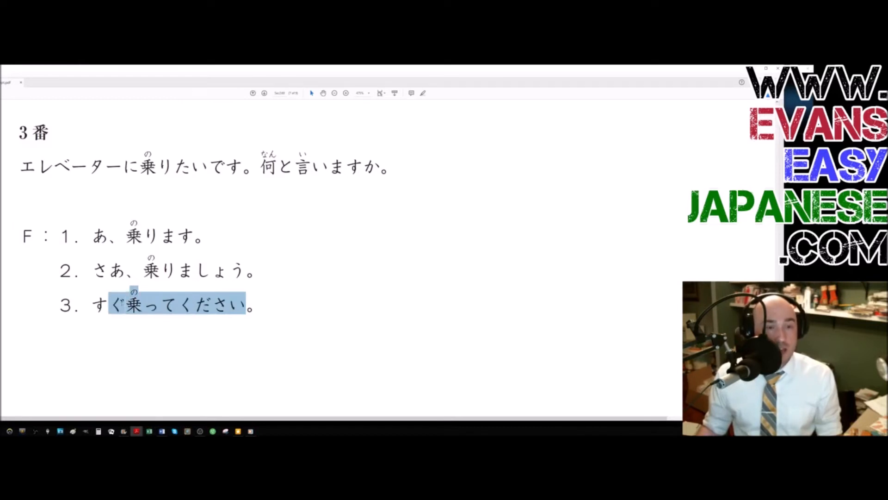
Mark the 'ります' ending of answer choice 1, 'あ、乗ります'.
{"action": "left_click", "coordinate": [97, 304]}
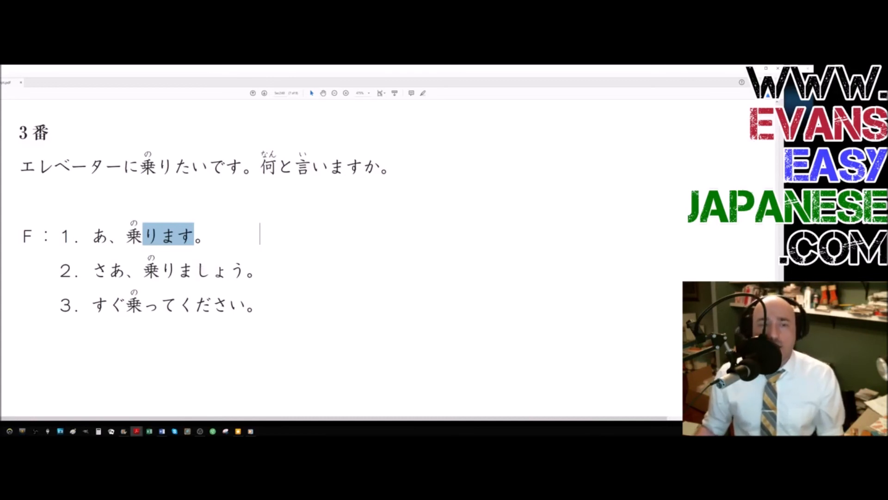
{"action": "mouse_move", "coordinate": [198, 391]}
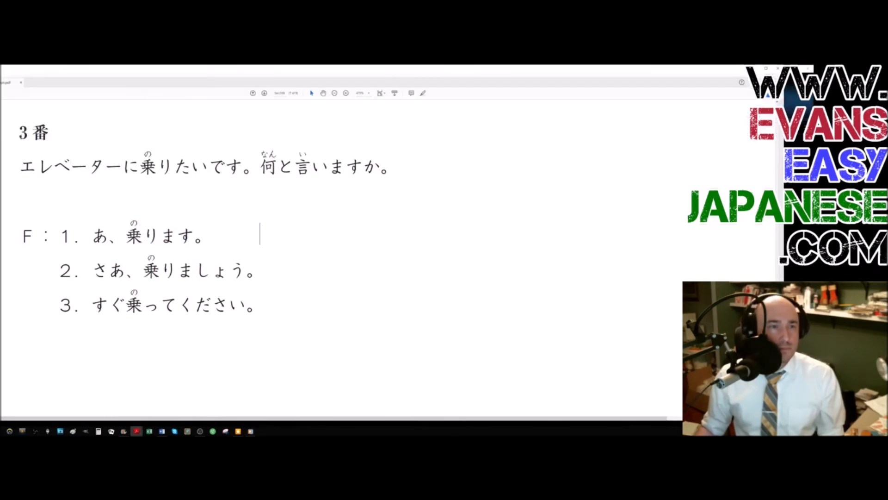
Highlight the start of the elevator question, clear it, then mark 'あ' in choice 1.
{"action": "left_click_drag", "start_coordinate": [21, 166], "coordinate": [159, 166]}
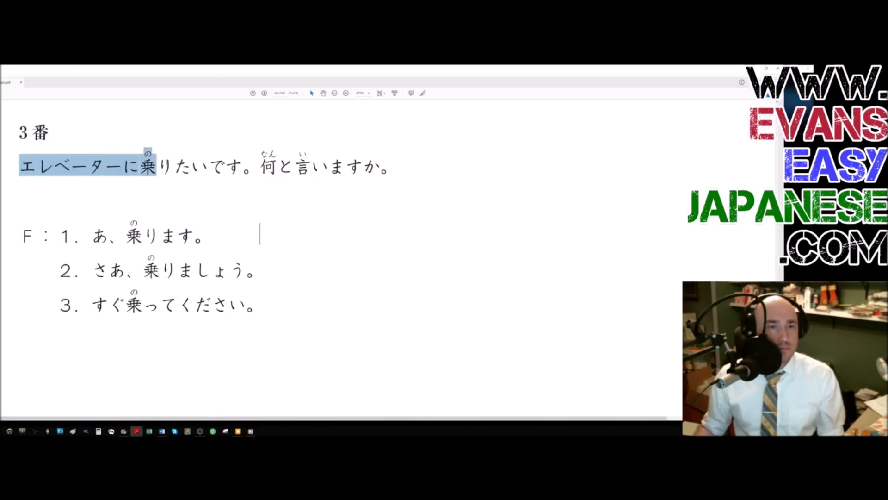
{"action": "left_click_drag", "start_coordinate": [153, 167], "coordinate": [311, 167]}
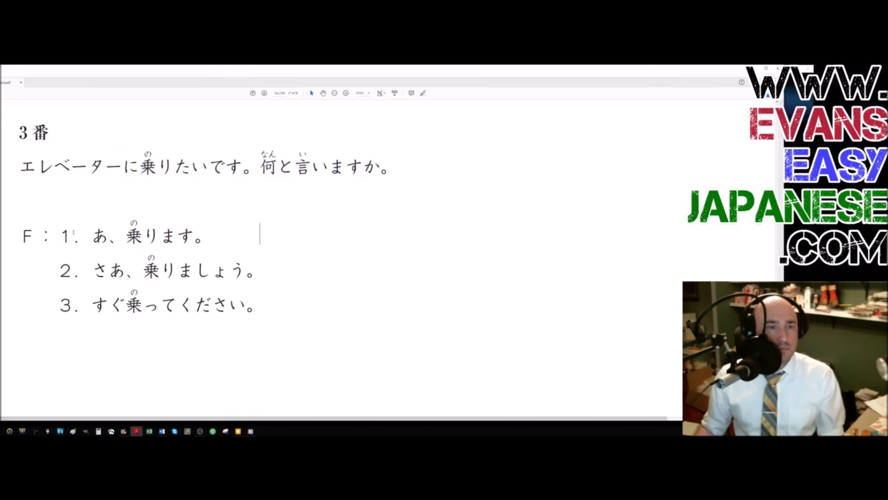
{"action": "double_click", "coordinate": [99, 235]}
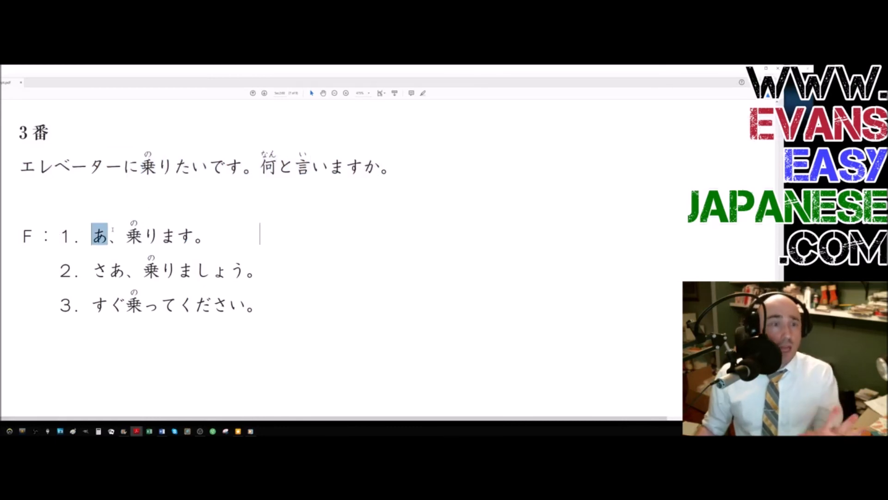